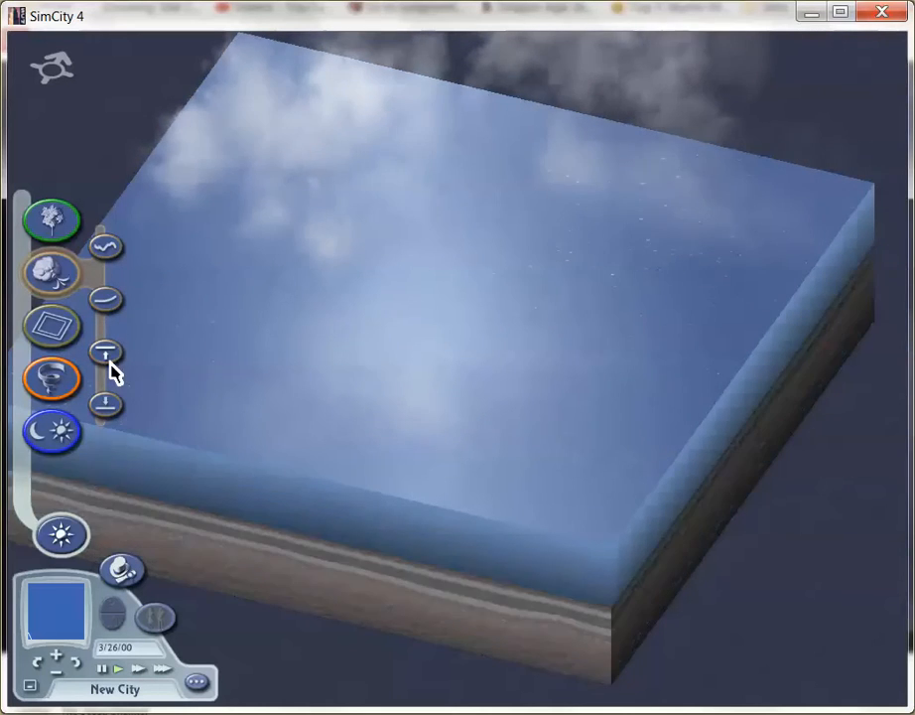
- Pick the terrain tool to start raising land from the flat sea floor
left_click(52, 216)
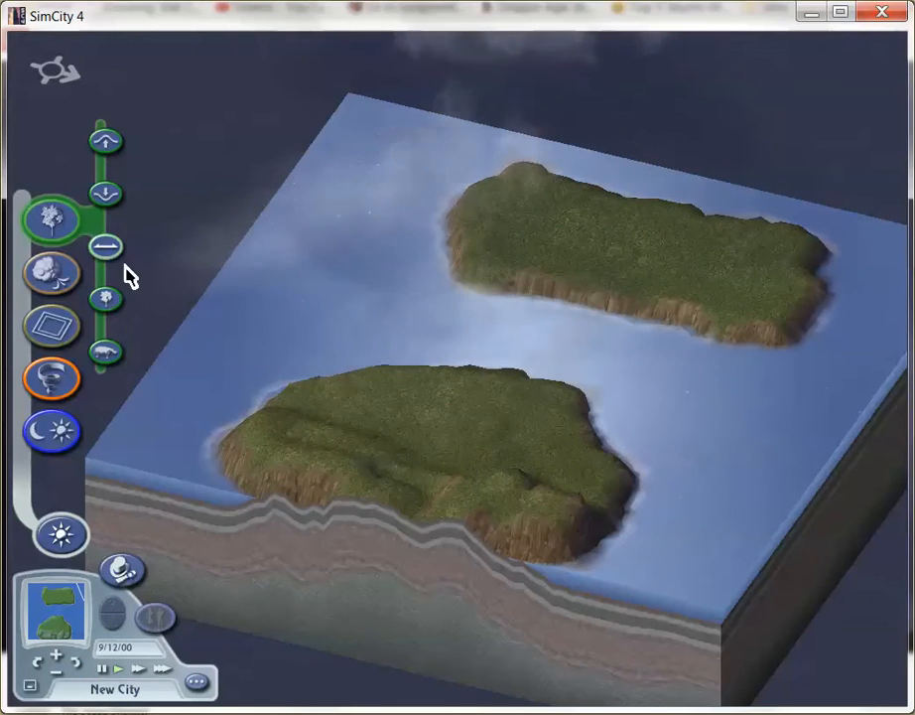
- Switch to the Level Terrain tool to keep shaping the island landmasses
left_click(105, 140)
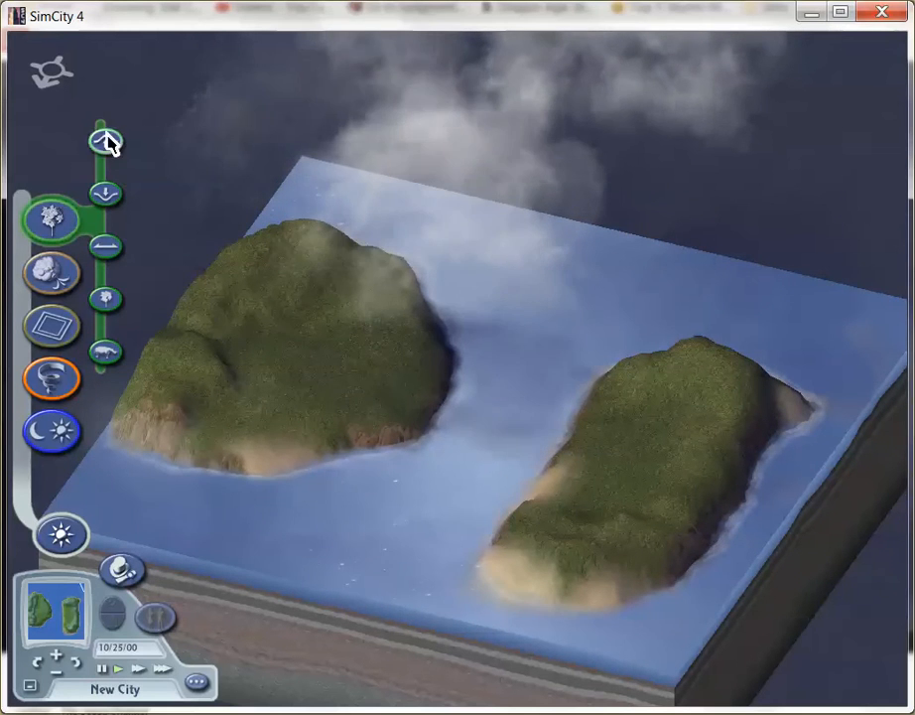
- Select Raise Terrain and paint bumps and ridges onto the right island's hilltops
left_click(104, 142)
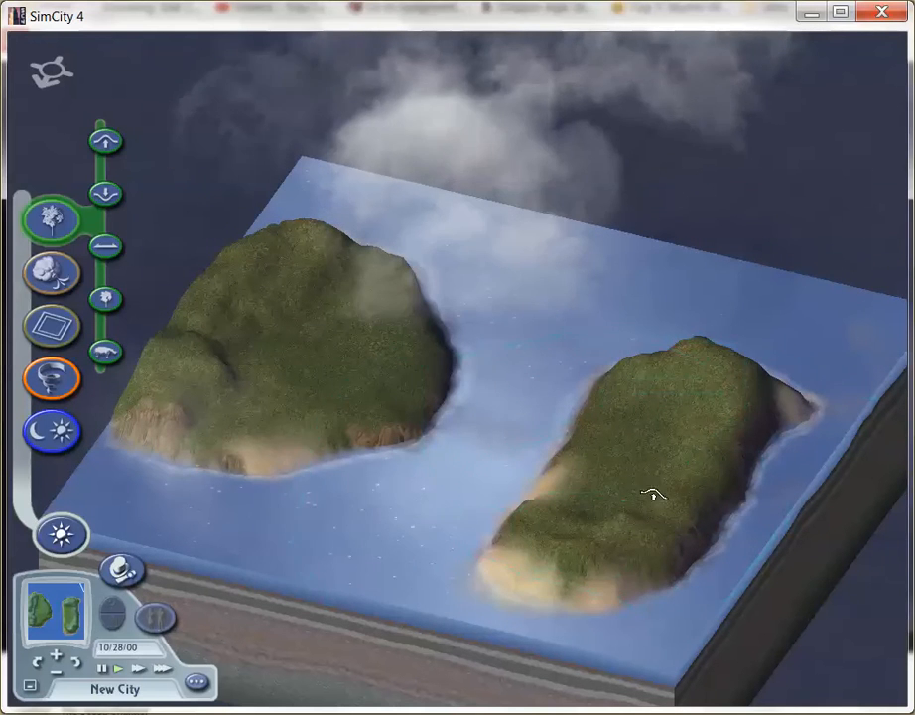
left_click(105, 138)
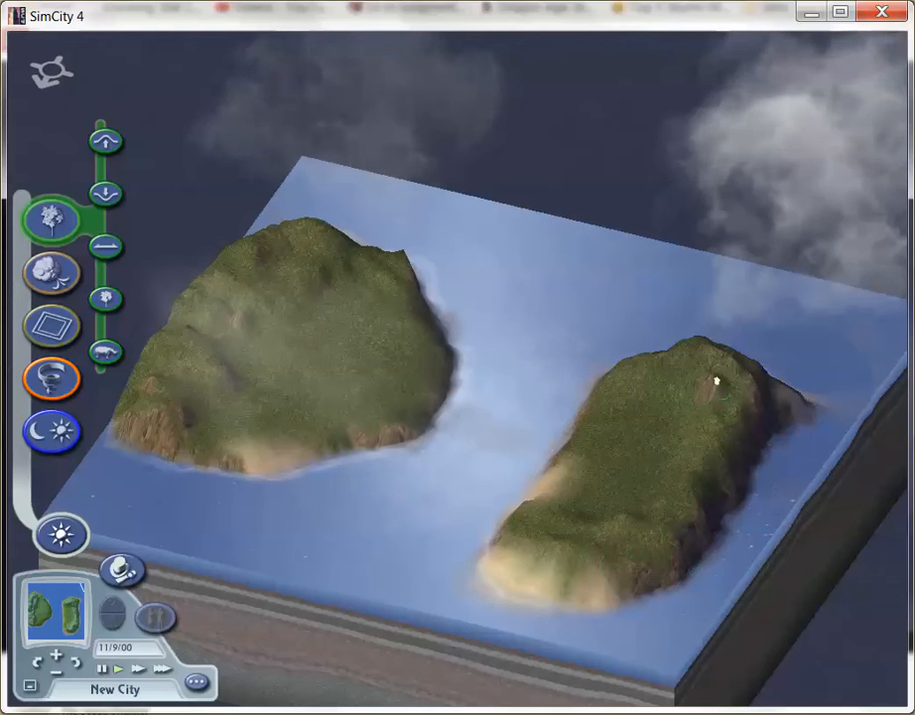
mouse_move(105, 194)
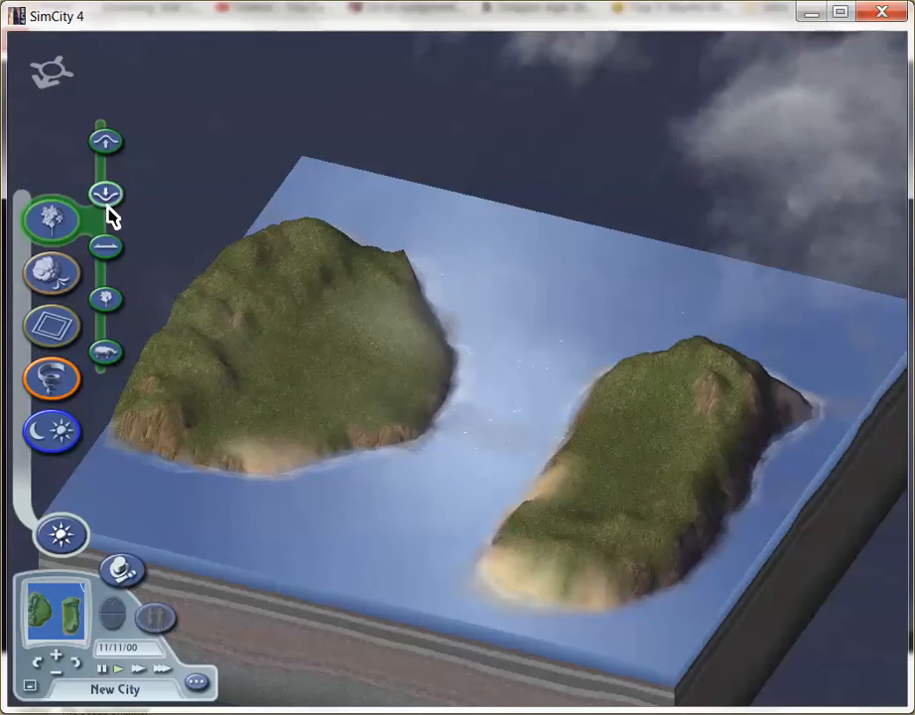
- Choose Lower Terrain to sink the island interiors into cliff-edged plateaus
left_click(104, 194)
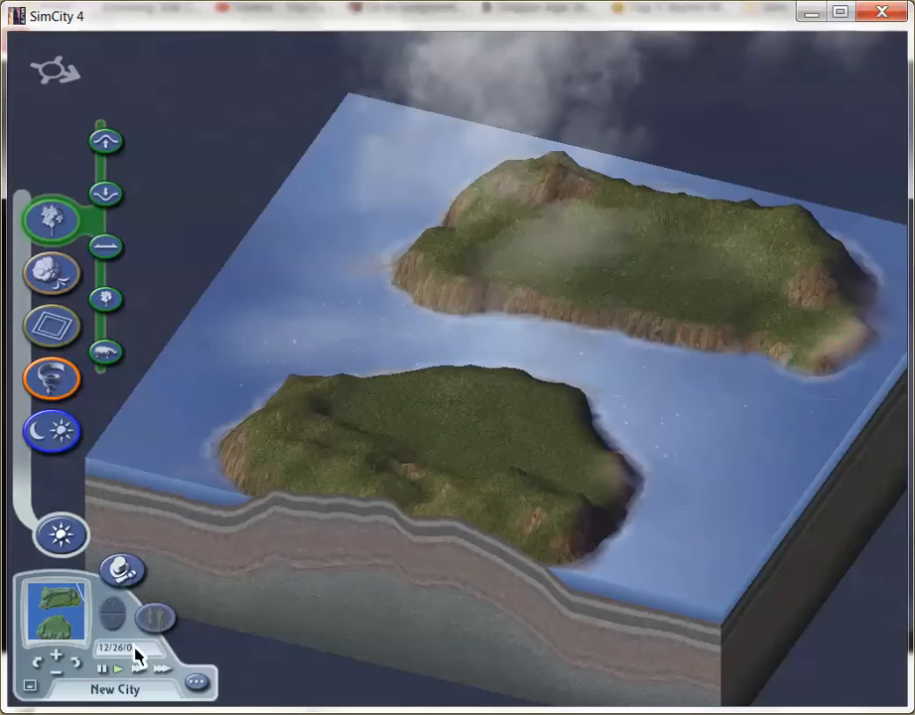
- Show the Lower Terrain flyout's brush variants
left_click(104, 243)
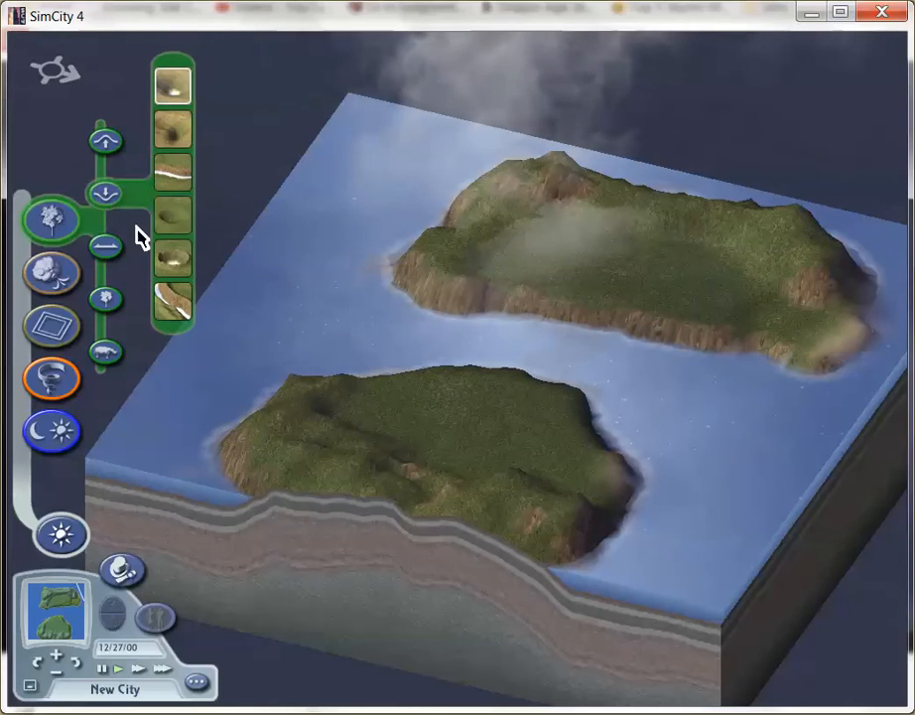
mouse_move(171, 298)
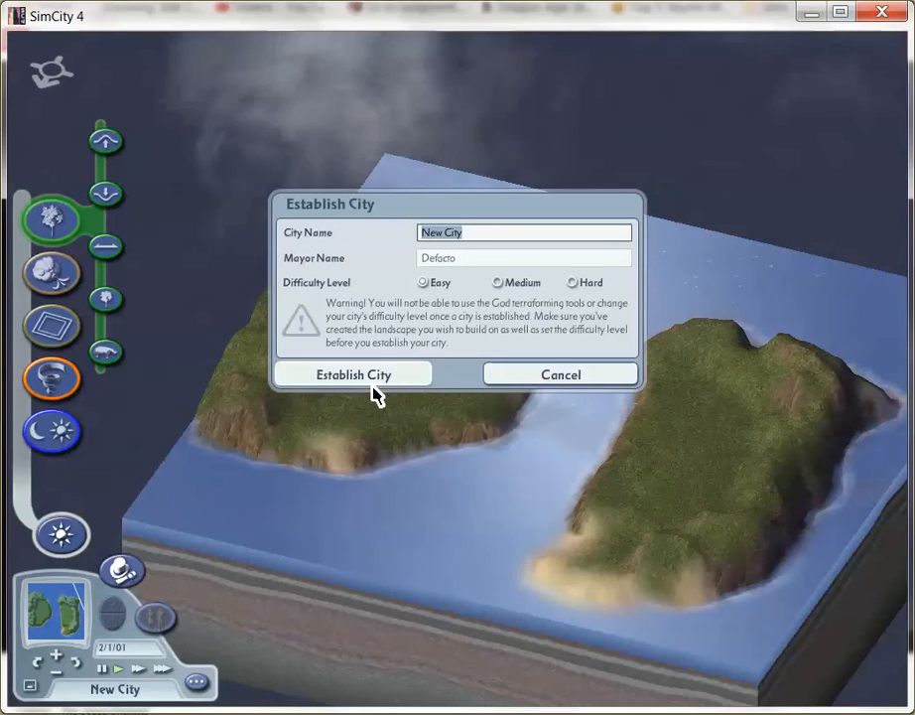
- Confirm Establish City with the default settings
left_click(353, 375)
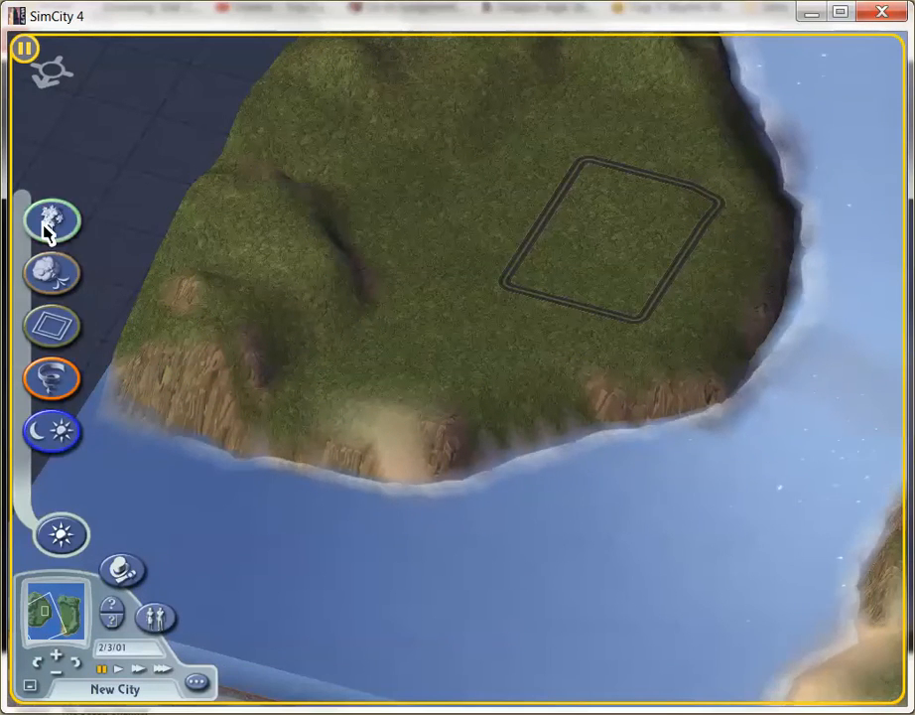
- Level a rectangular patch on the left island, costing 50 simoleons
left_click(52, 219)
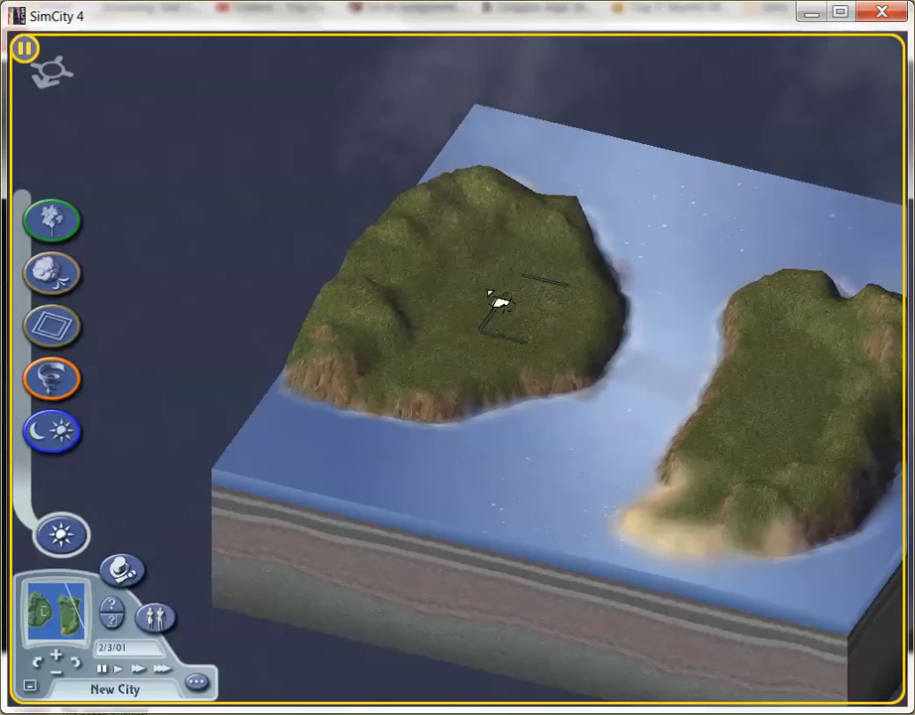
left_click(516, 317)
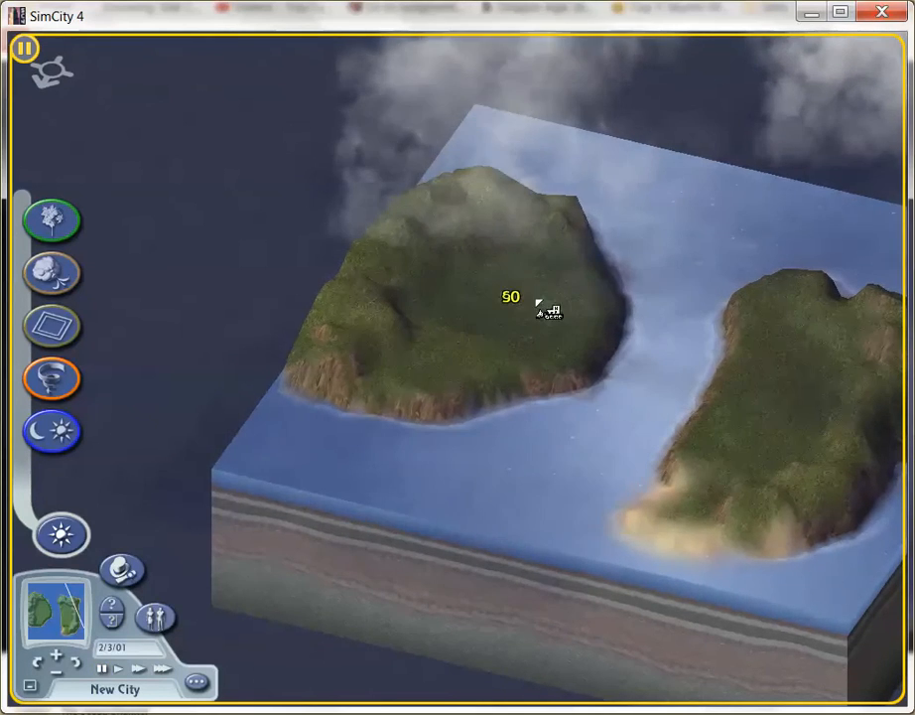
- Leave God Mode and switch into Mayor Mode
left_click(49, 219)
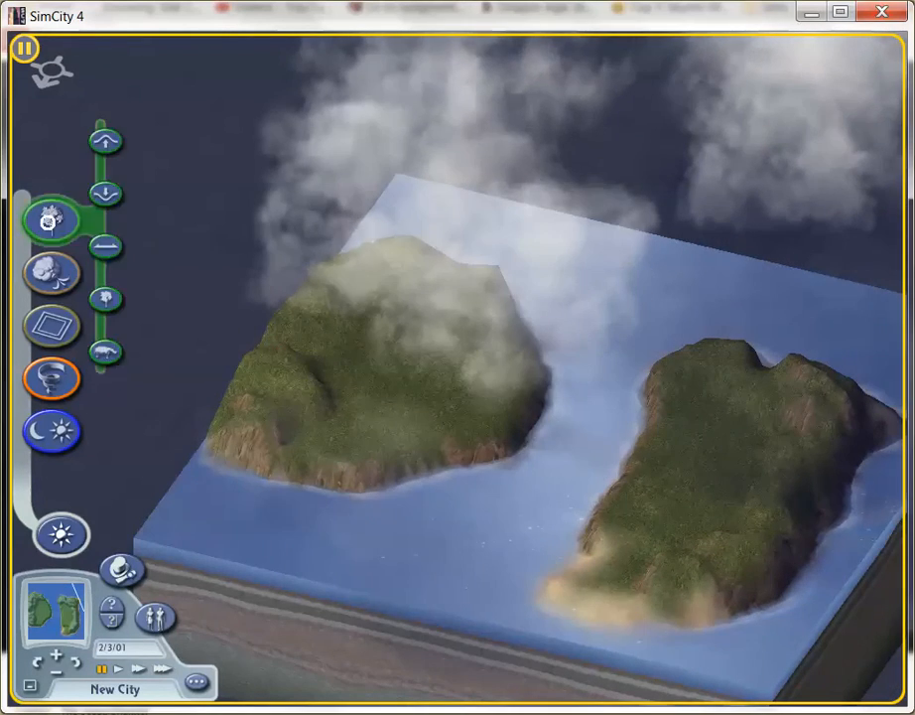
left_click(51, 219)
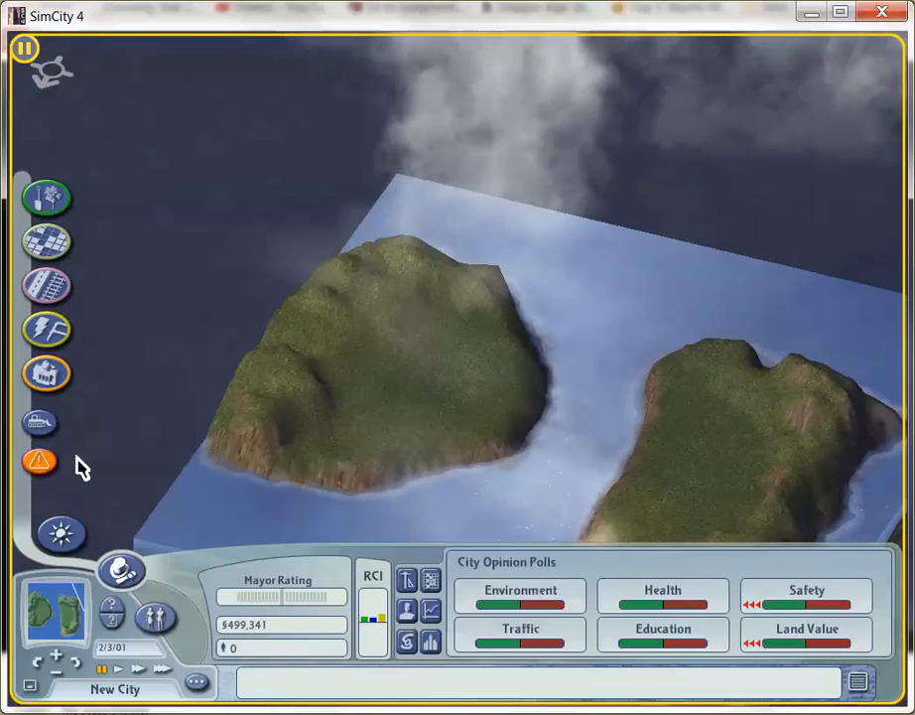
- Lay curved road sections with crosswalks and streetlights on the island
left_click(46, 284)
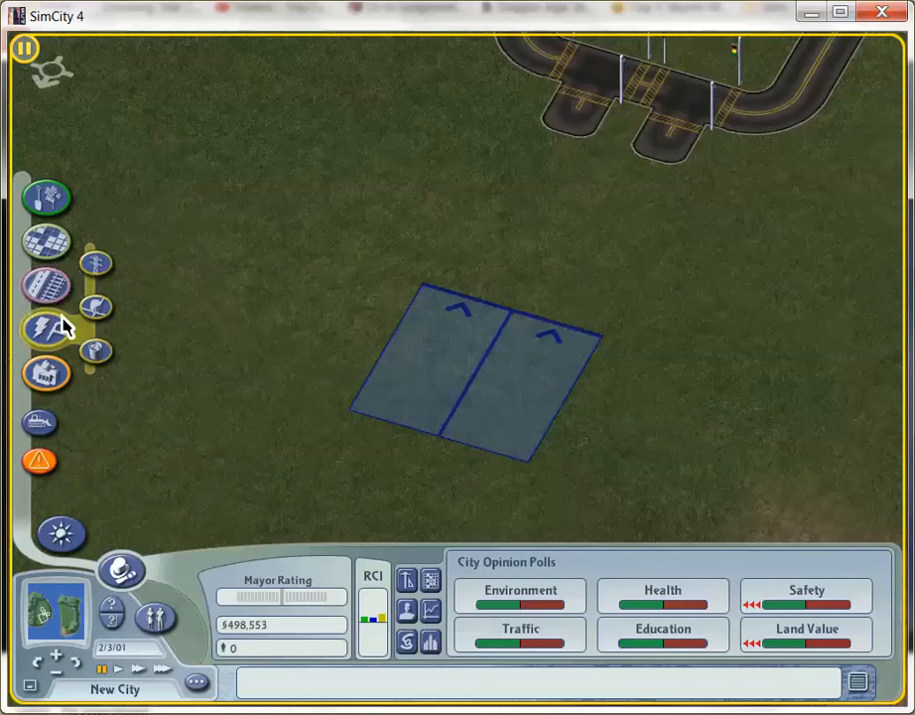
- Select Roads and extend the loop-road grid downhill across the left island's plateau
left_click(46, 243)
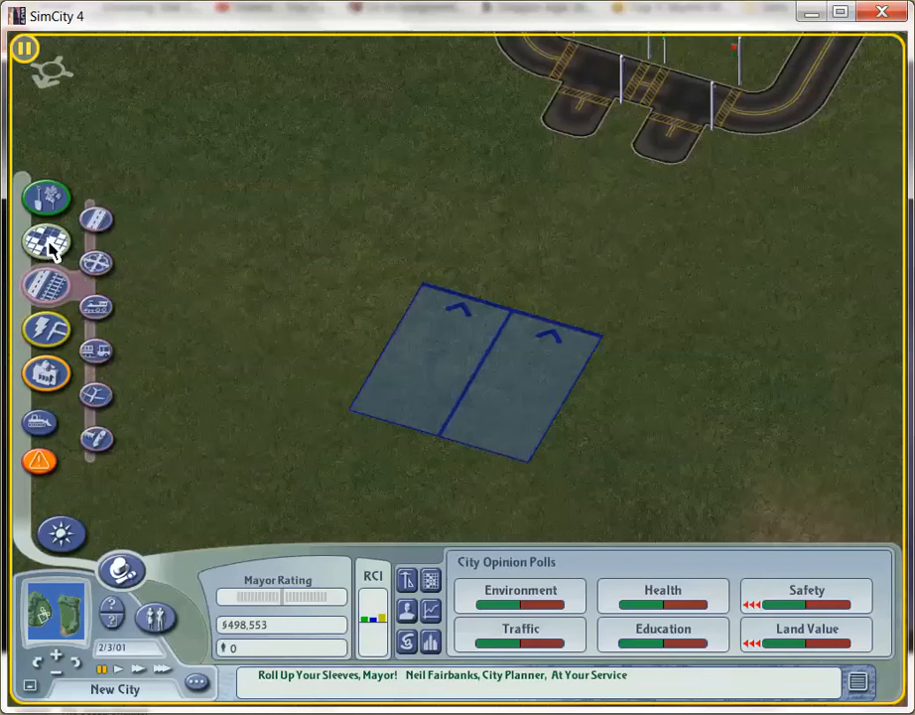
left_click(46, 245)
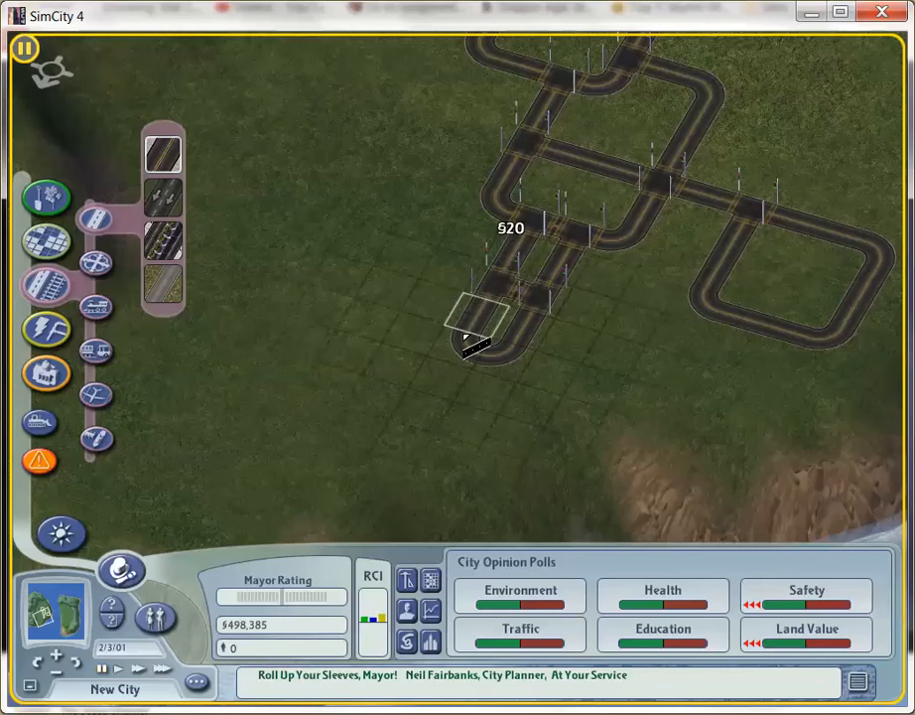
left_click(477, 337)
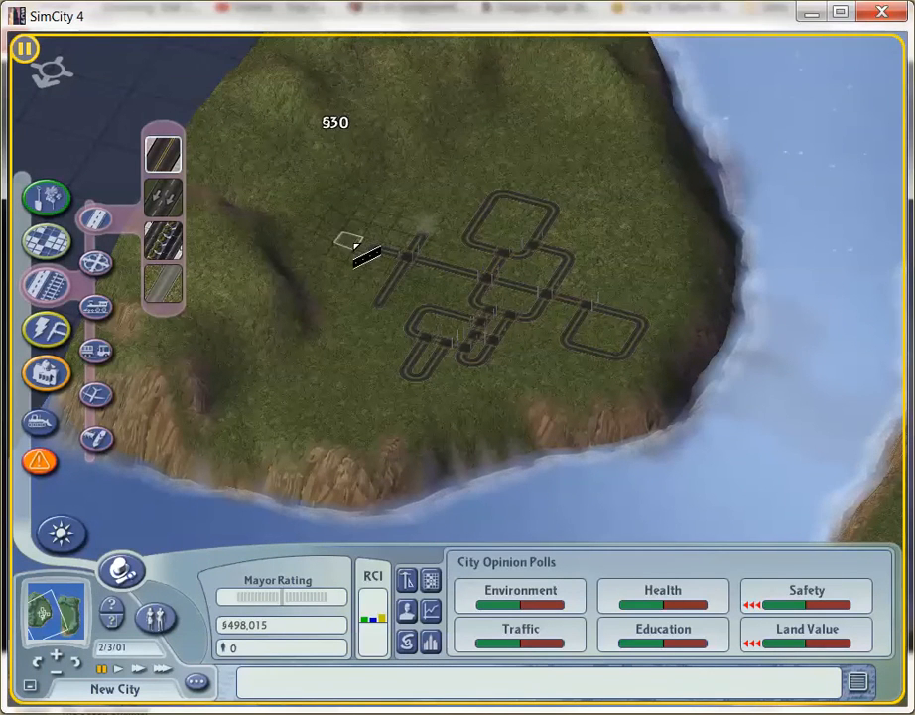
left_click(372, 253)
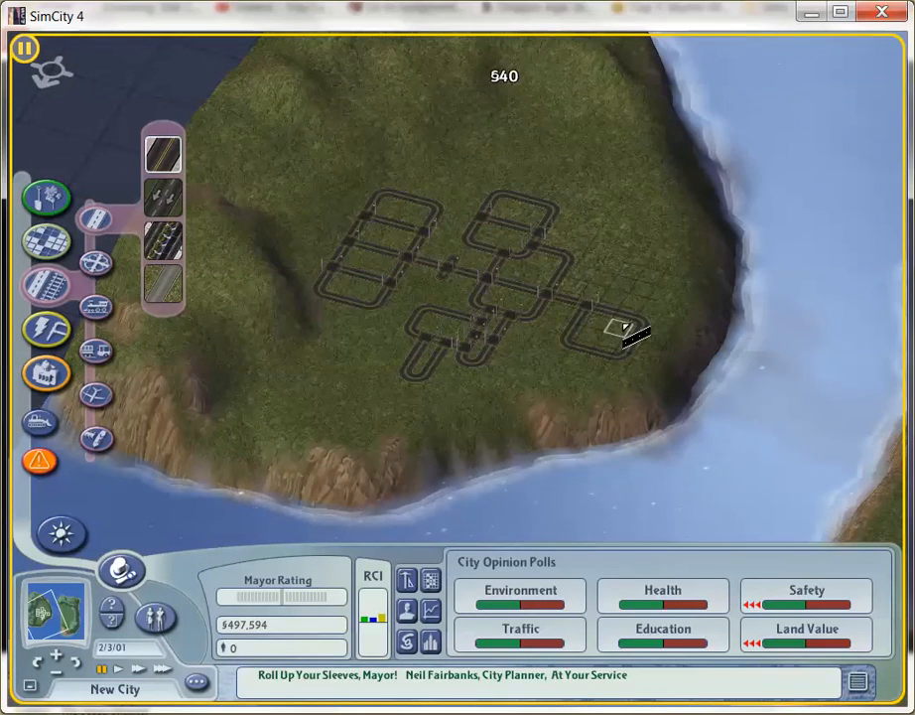
mouse_move(645, 283)
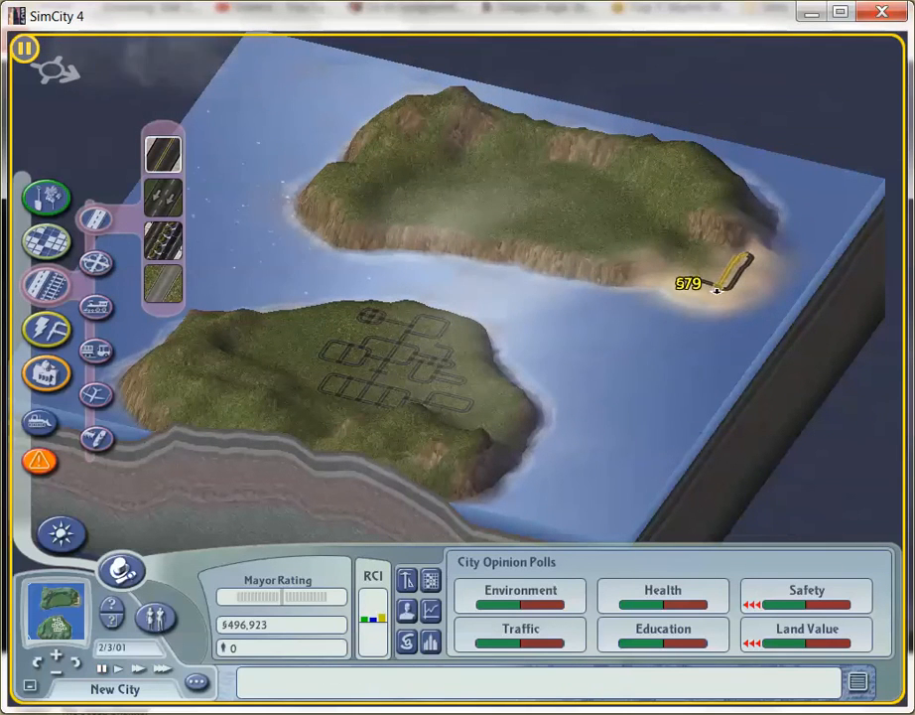
- Try placing a road on the second island's sandy beach
left_click(715, 277)
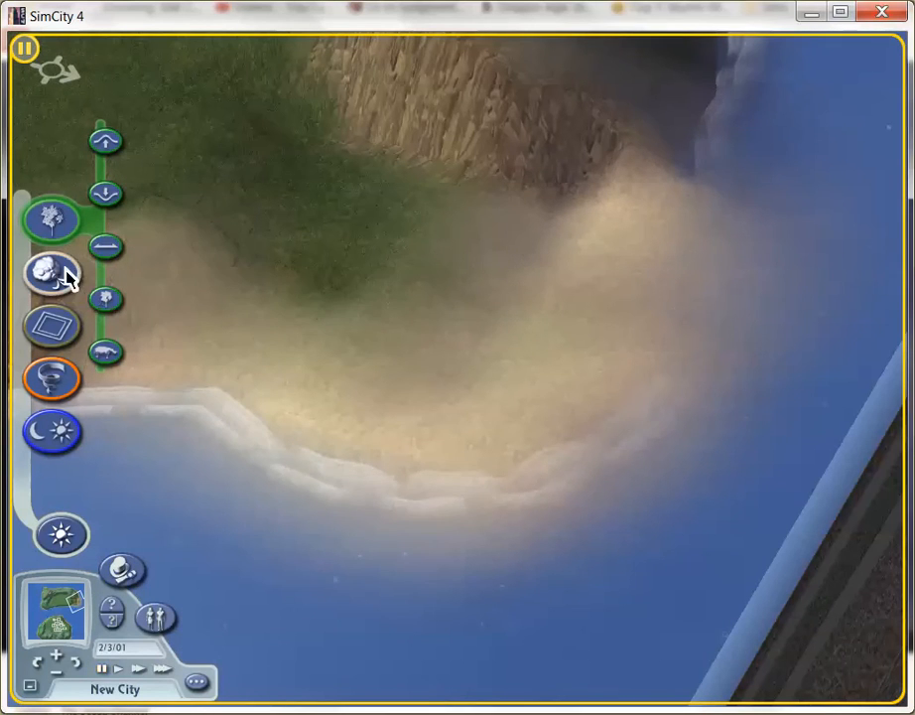
mouse_move(385, 299)
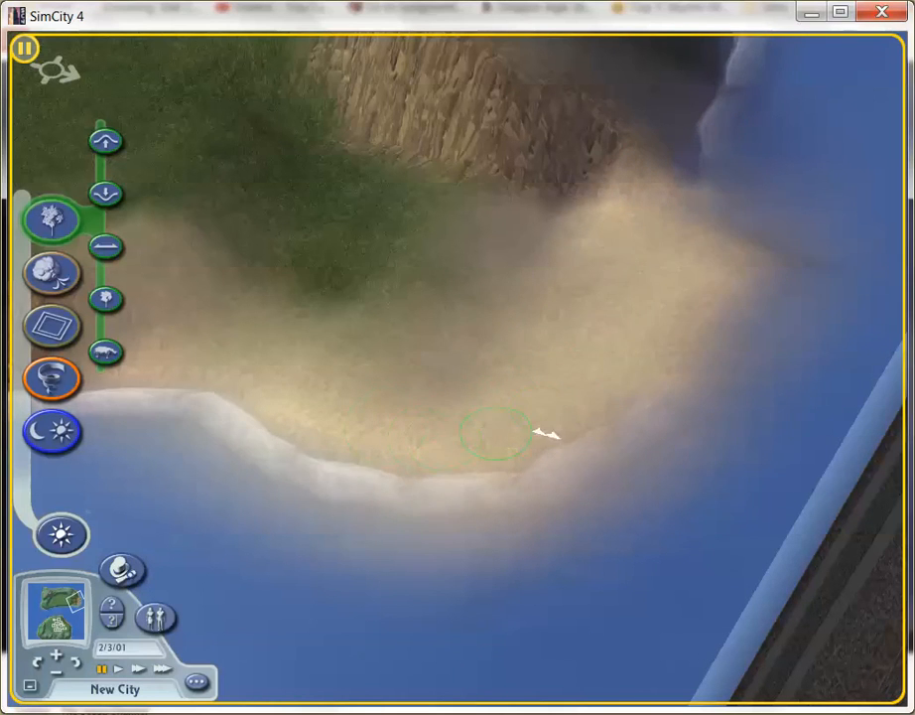
mouse_move(585, 322)
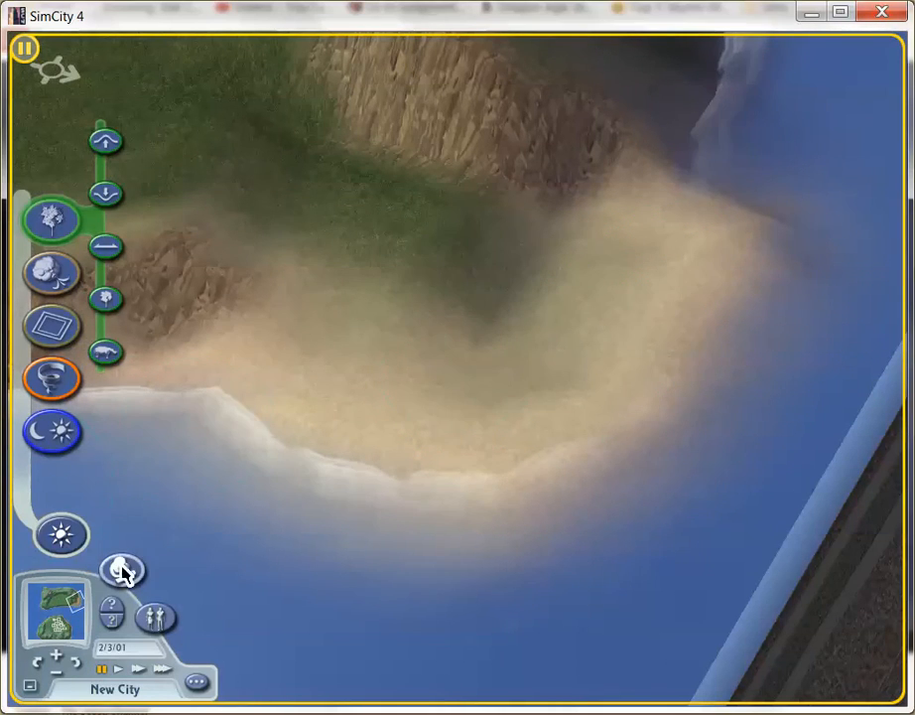
- Return to Mayor Mode and drag a road across the levelled beach
left_click(121, 569)
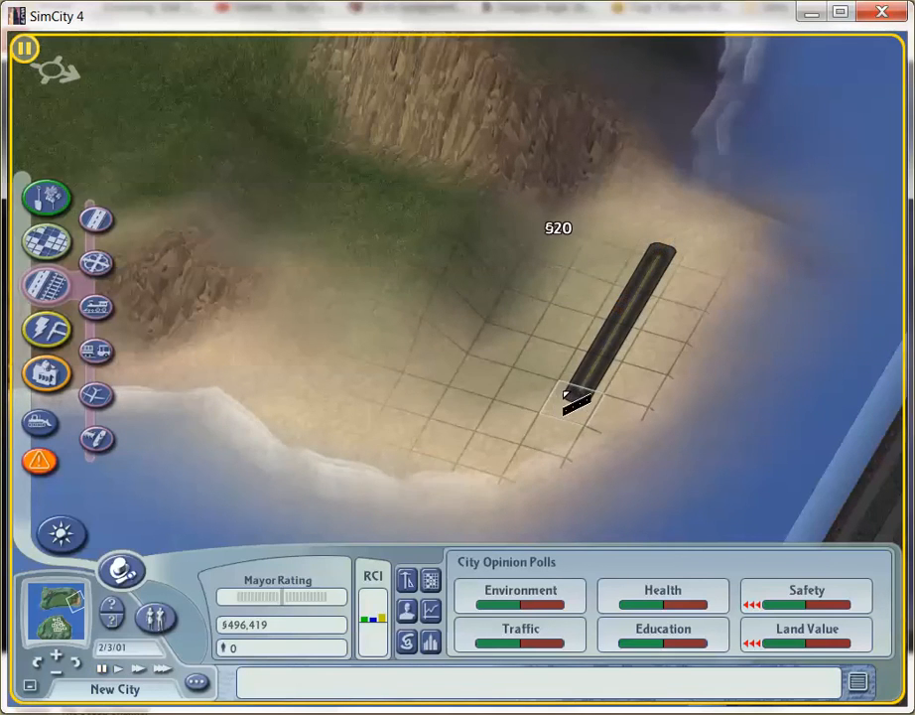
left_click_drag(575, 401, 293, 293)
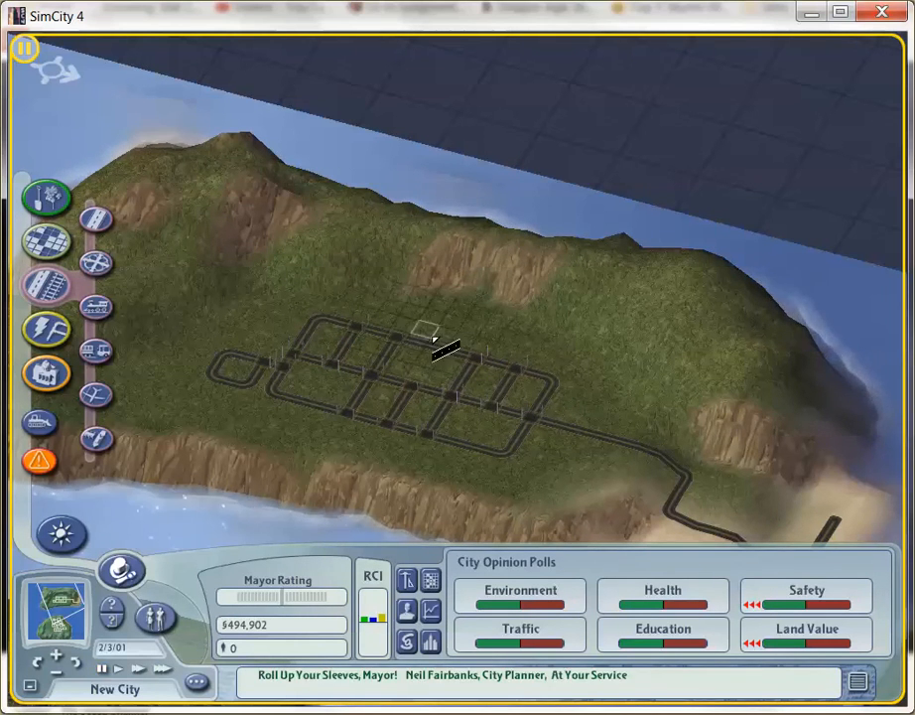
- Add a short 20-simoleon road piece at the plateau grid's upper edge
left_click(445, 353)
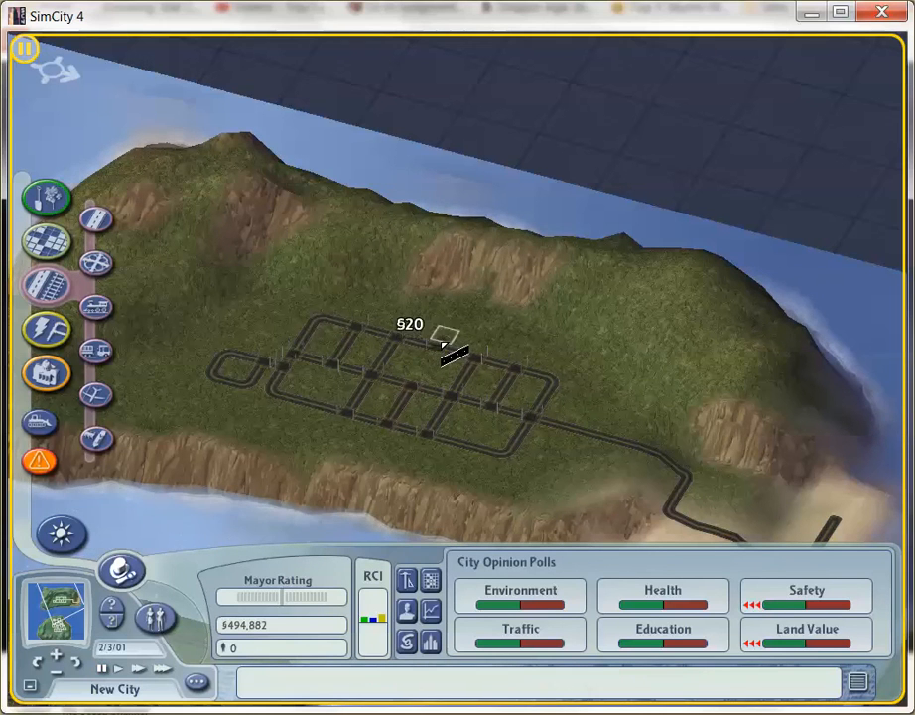